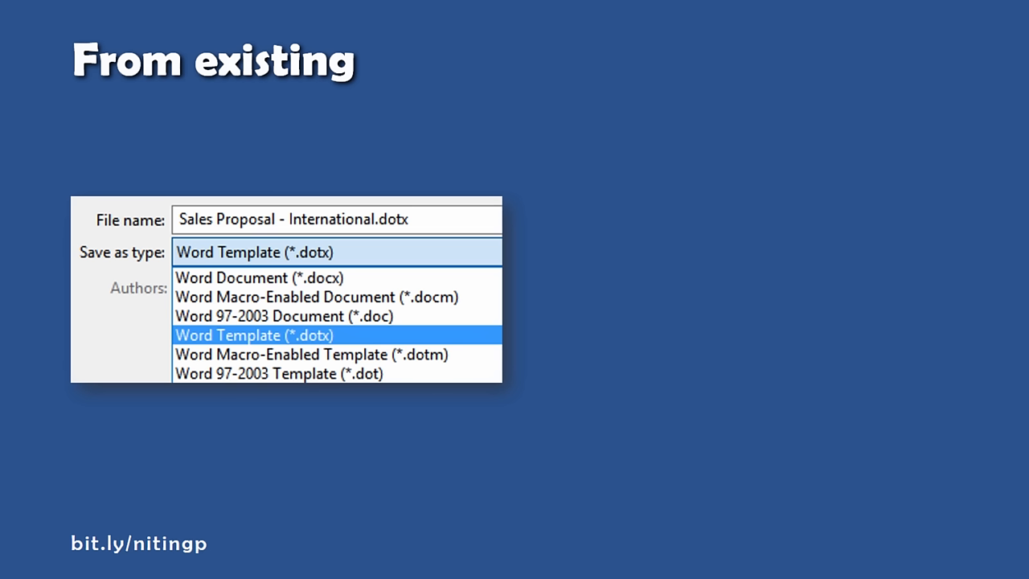
Step: Save the sales proposal as a Word Template (*.dotx) for reuse
{"action": "left_click", "coordinate": [323, 164]}
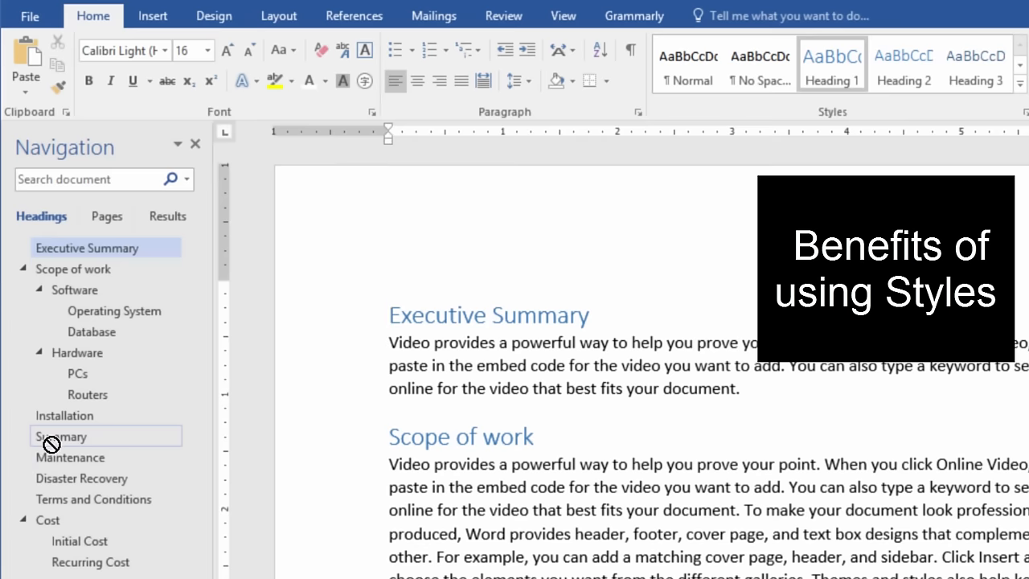
Step: Drag the Summary heading in the Navigation pane below Terms and Conditions
{"action": "left_click", "coordinate": [61, 436]}
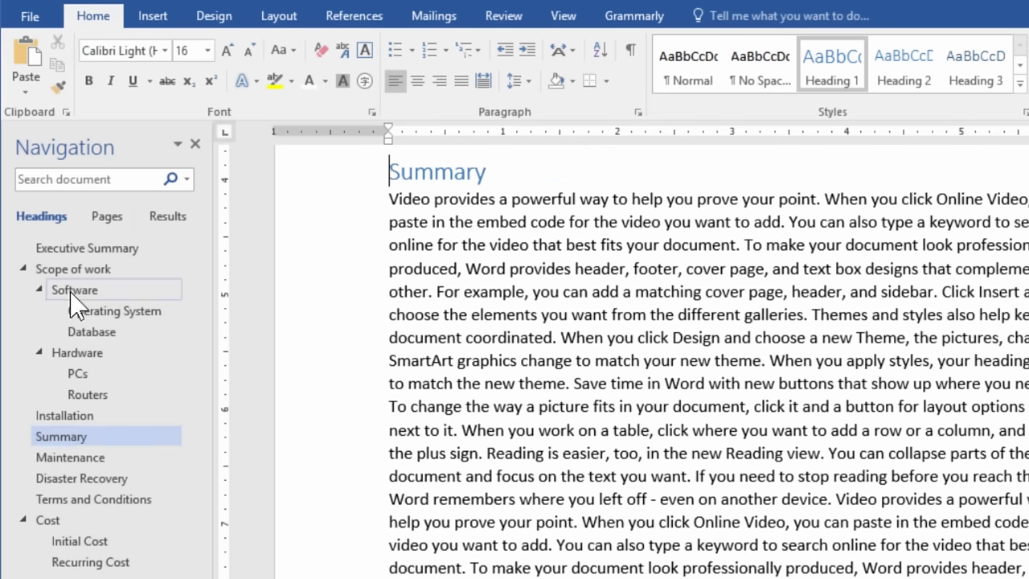
{"action": "left_click", "coordinate": [74, 289]}
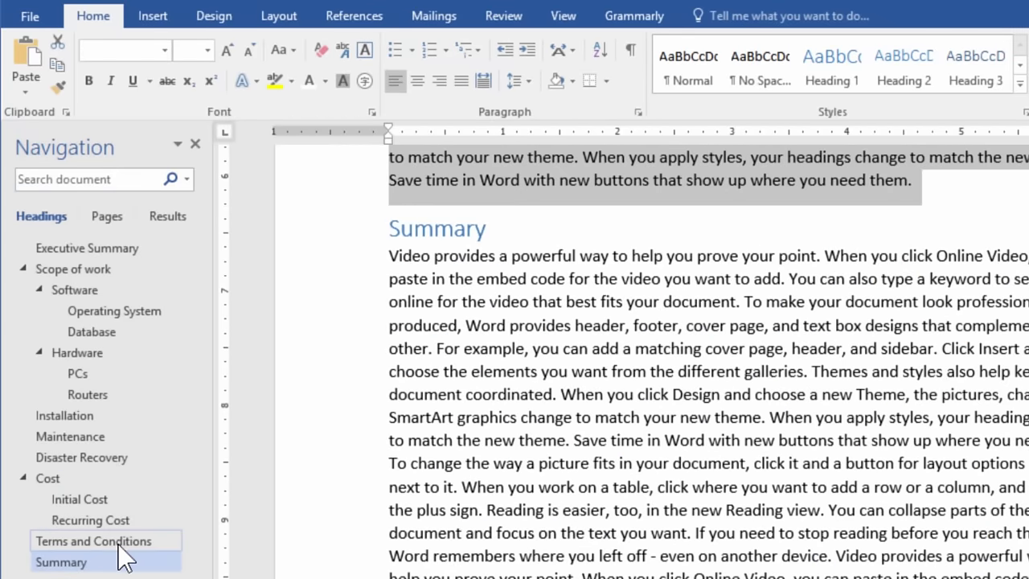
{"action": "left_click", "coordinate": [462, 49]}
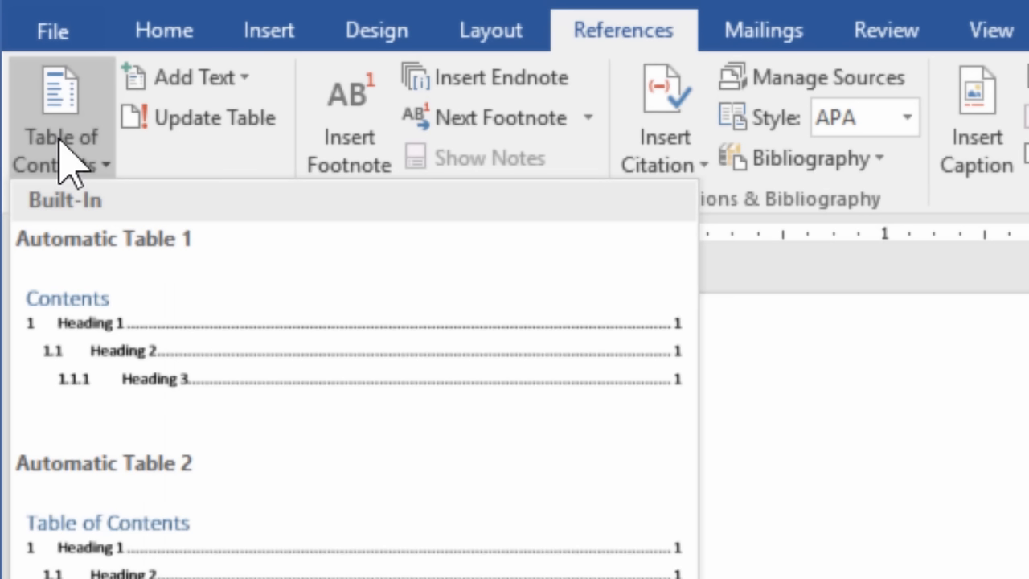
Step: Insert Automatic Table 1 contents, then send the proposal to PowerPoint as slides
{"action": "left_click", "coordinate": [103, 238]}
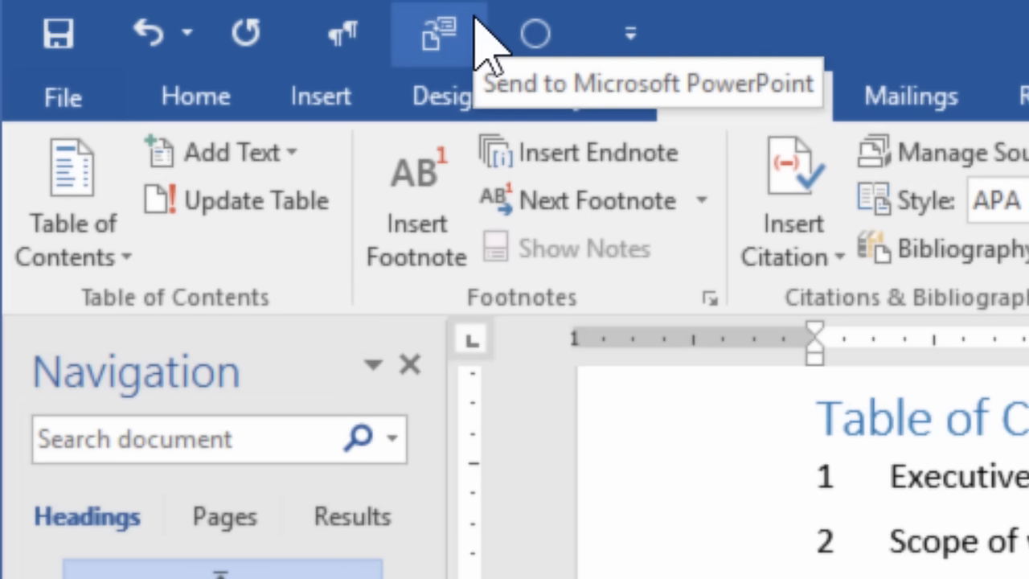
{"action": "left_click", "coordinate": [432, 34]}
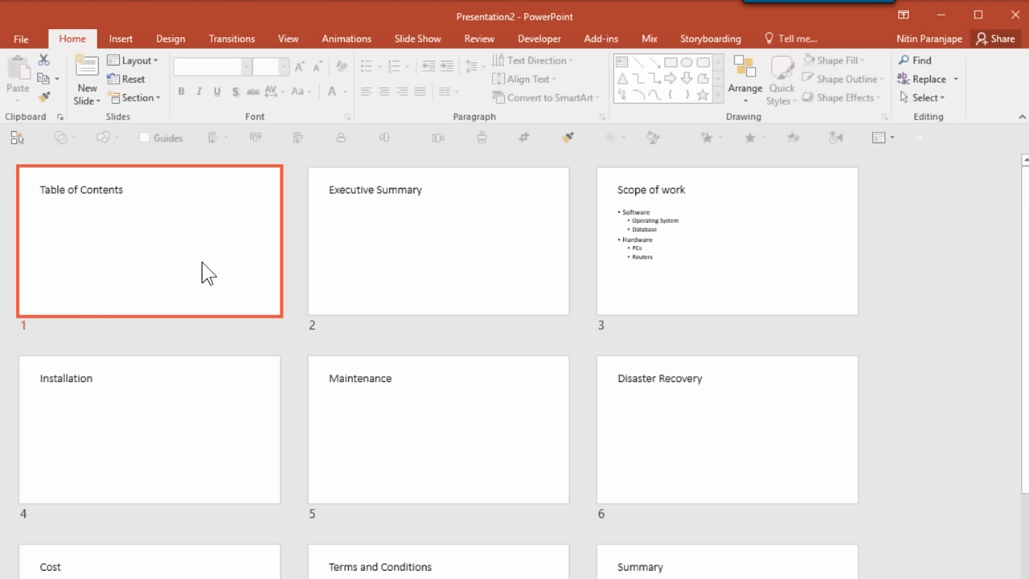